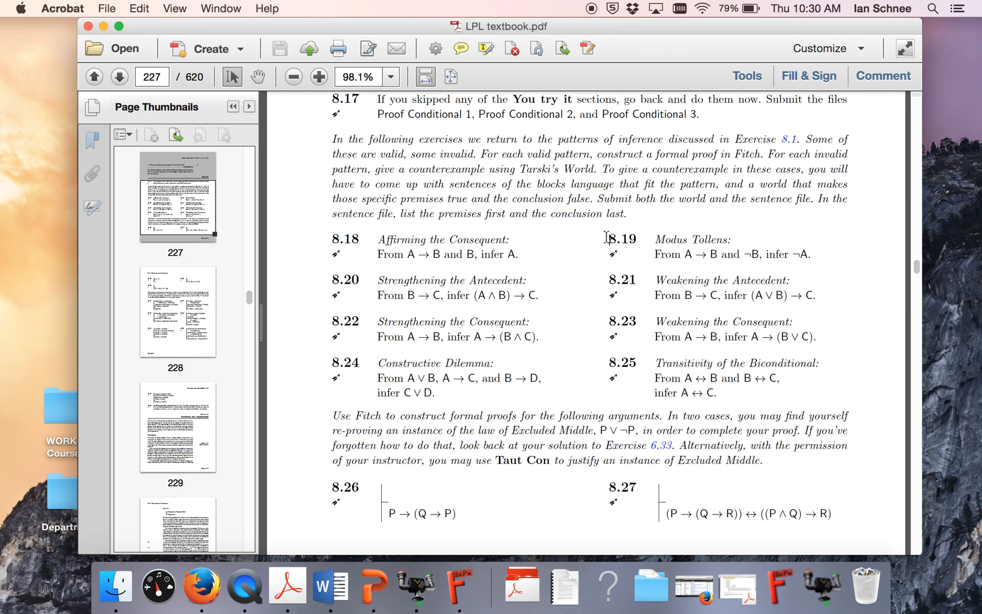
Highlight Exercise 8.19's premises A → B and ¬B, then begin filling the A→B column
double_click(620, 240)
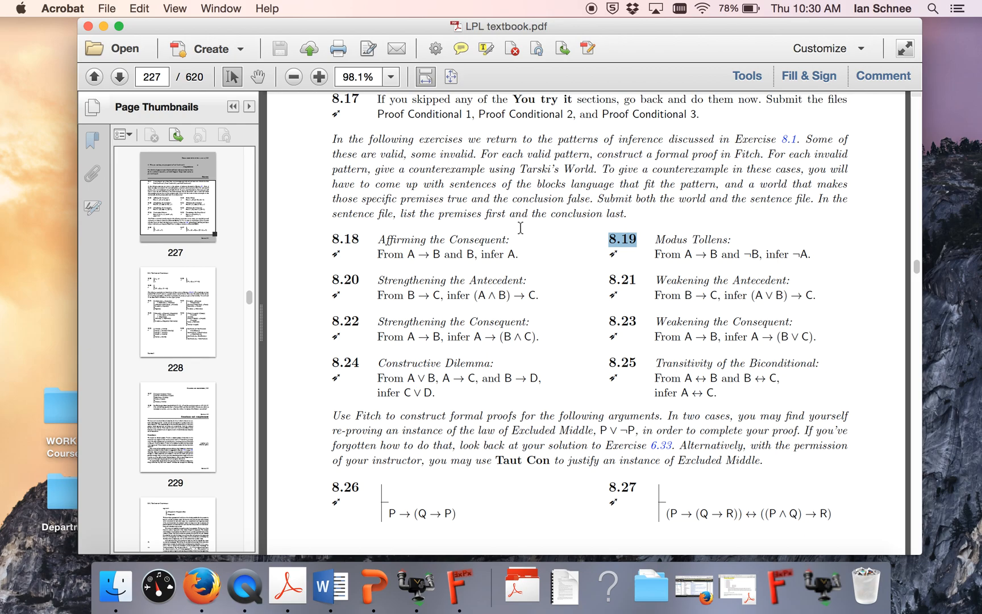
mouse_move(617, 250)
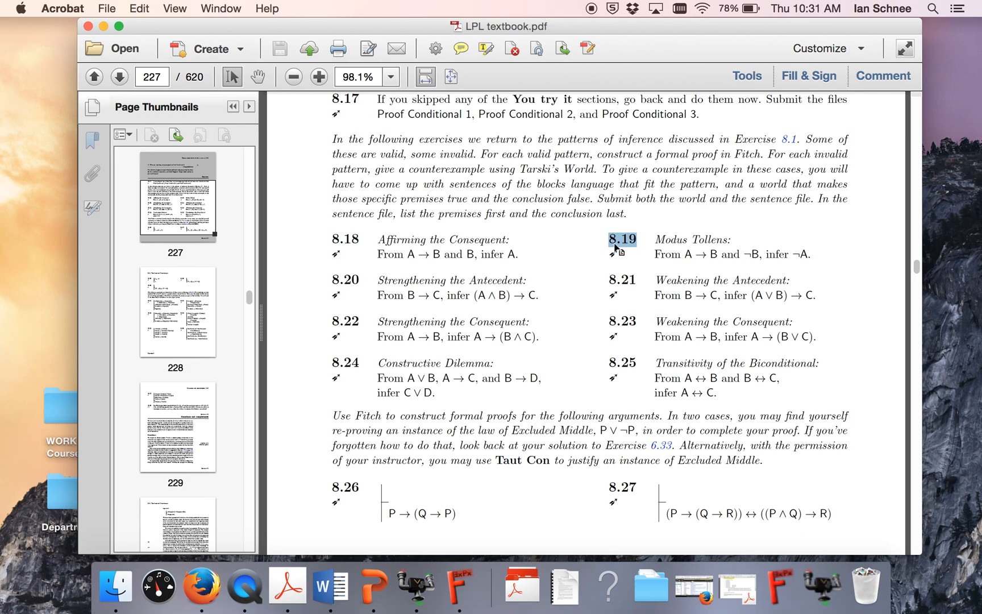
mouse_move(699, 227)
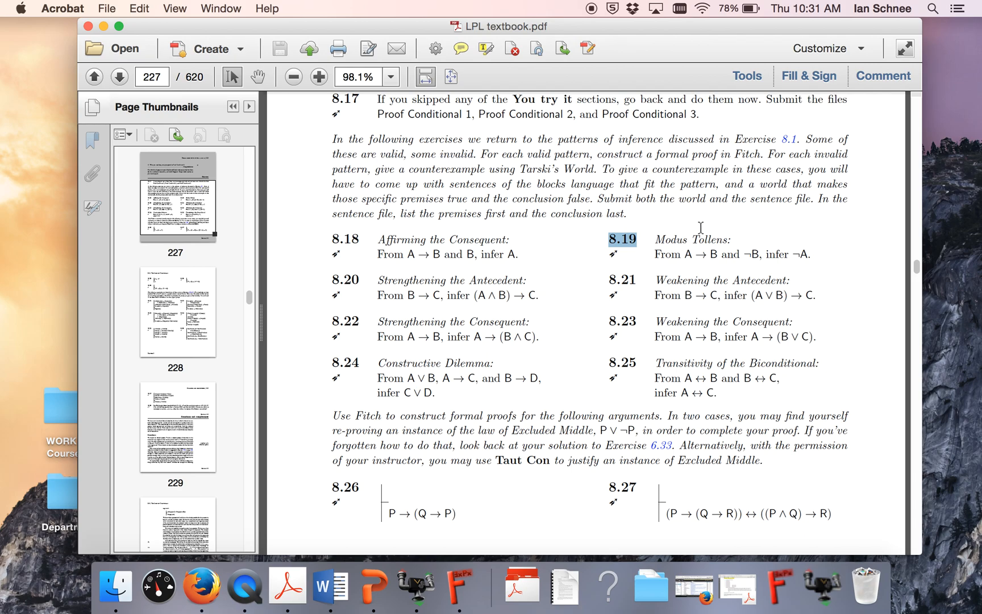
mouse_move(692, 235)
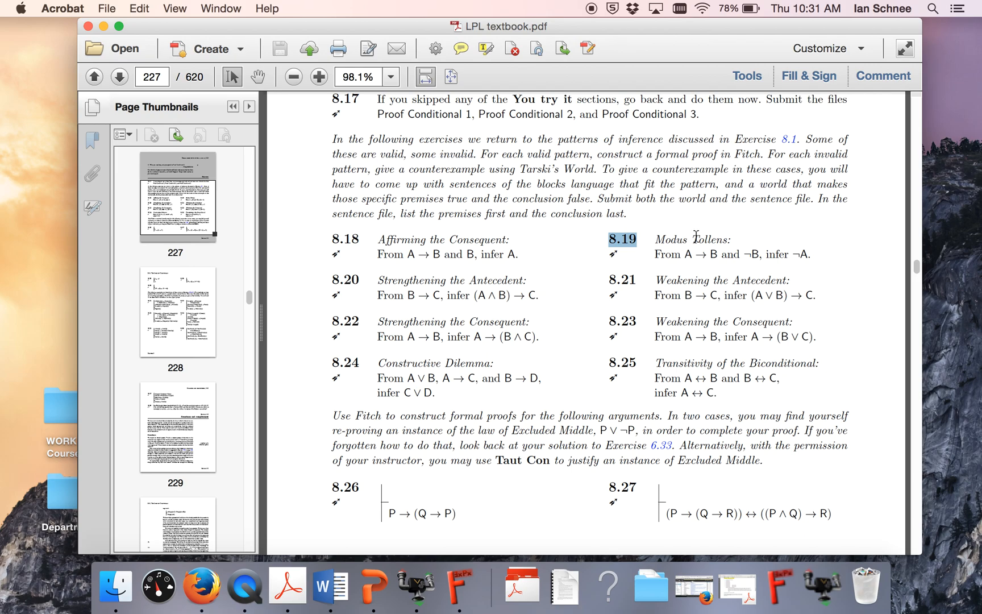
mouse_move(656, 256)
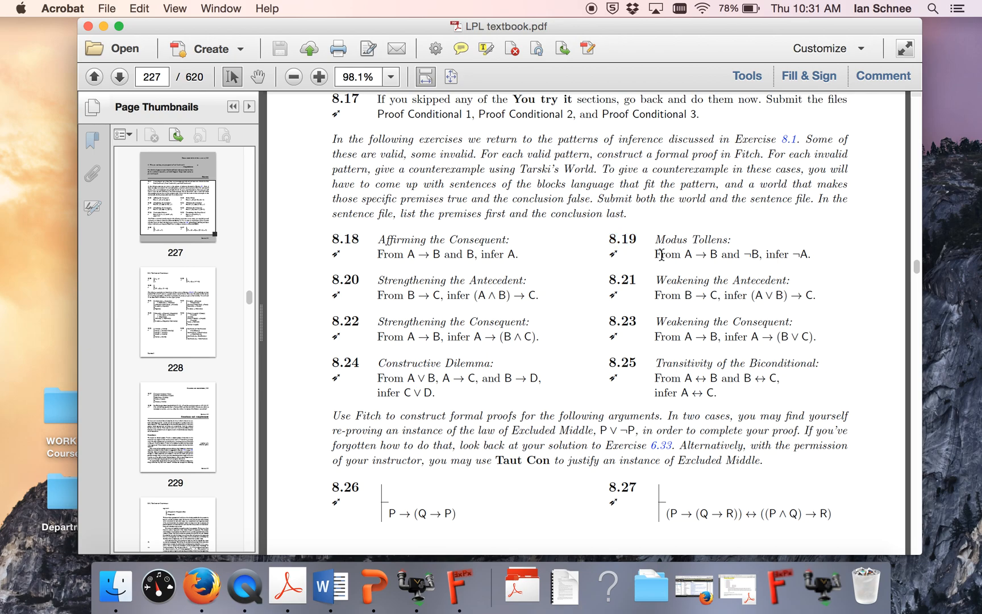
mouse_move(680, 253)
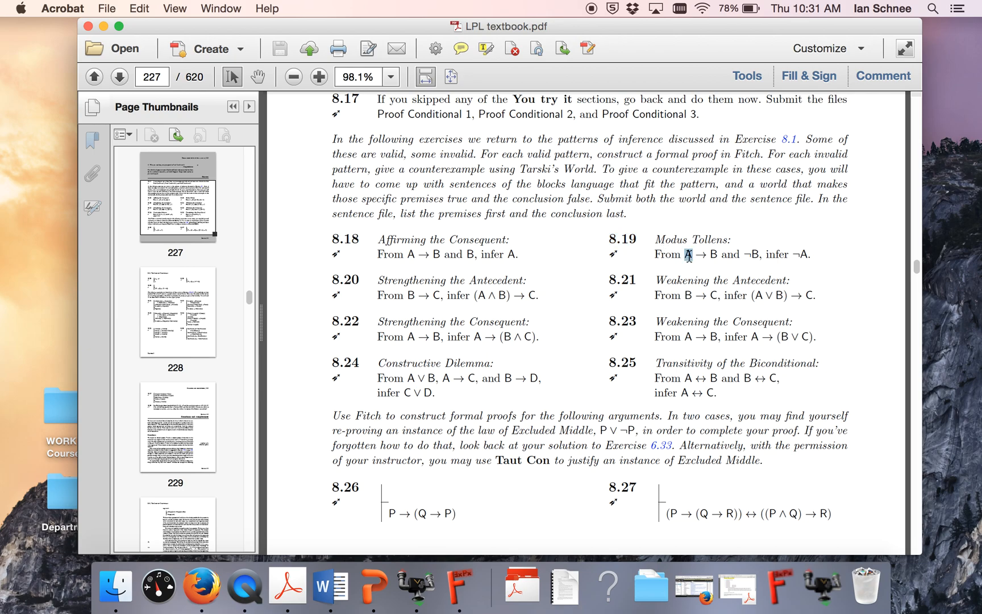
left_click_drag(685, 253, 715, 254)
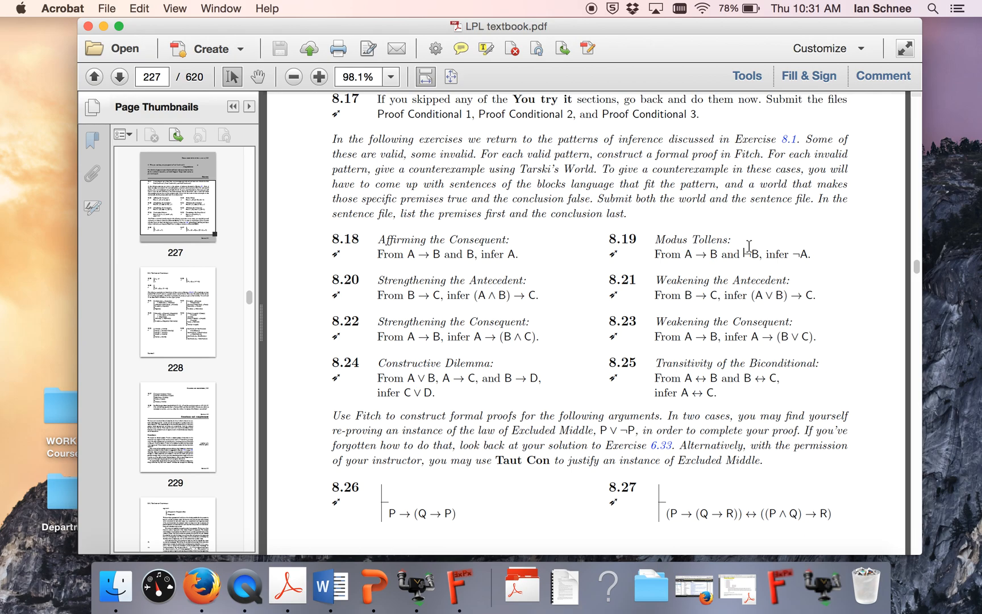
double_click(755, 253)
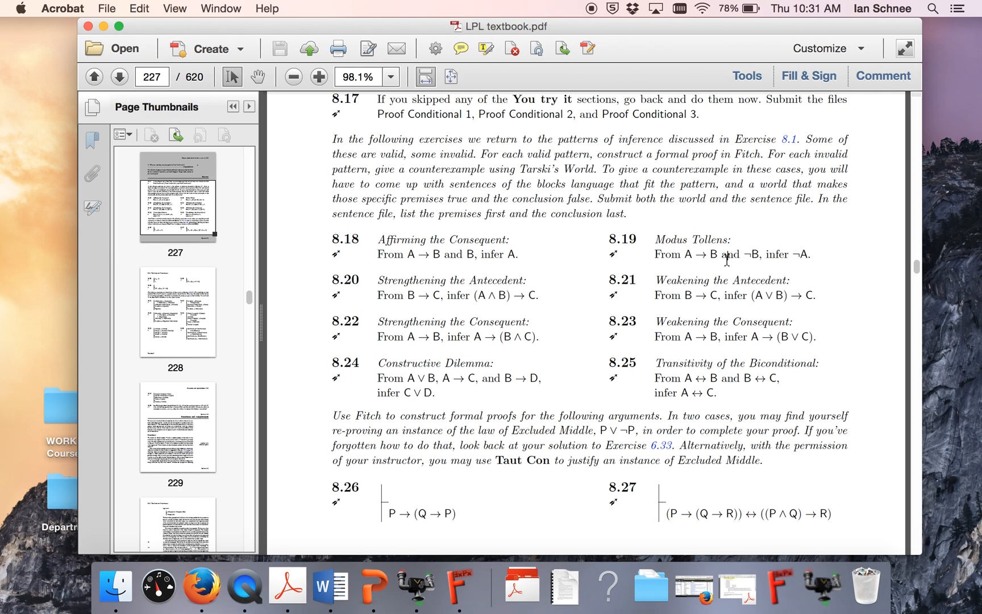
mouse_move(726, 251)
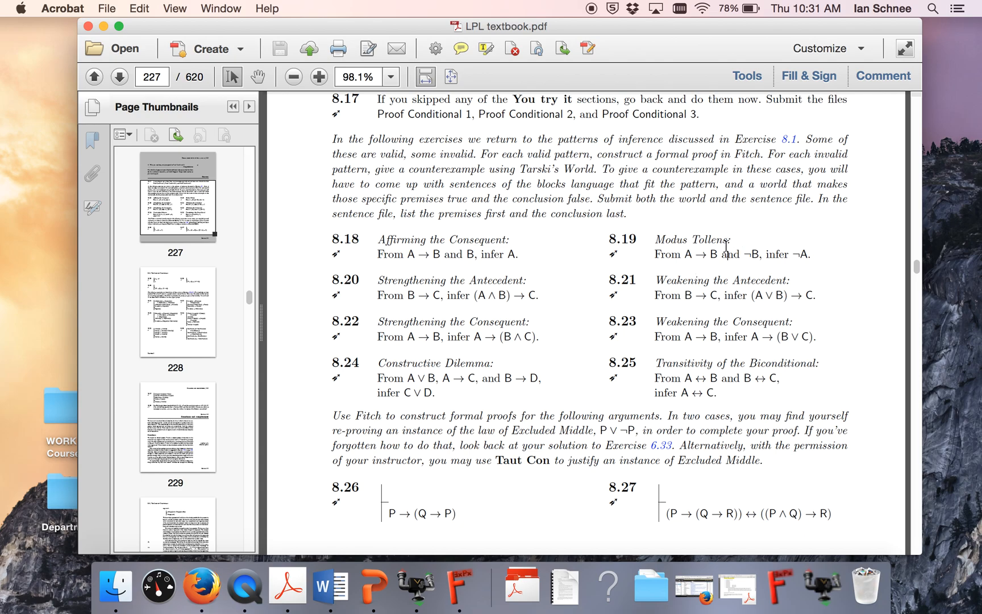
mouse_move(720, 249)
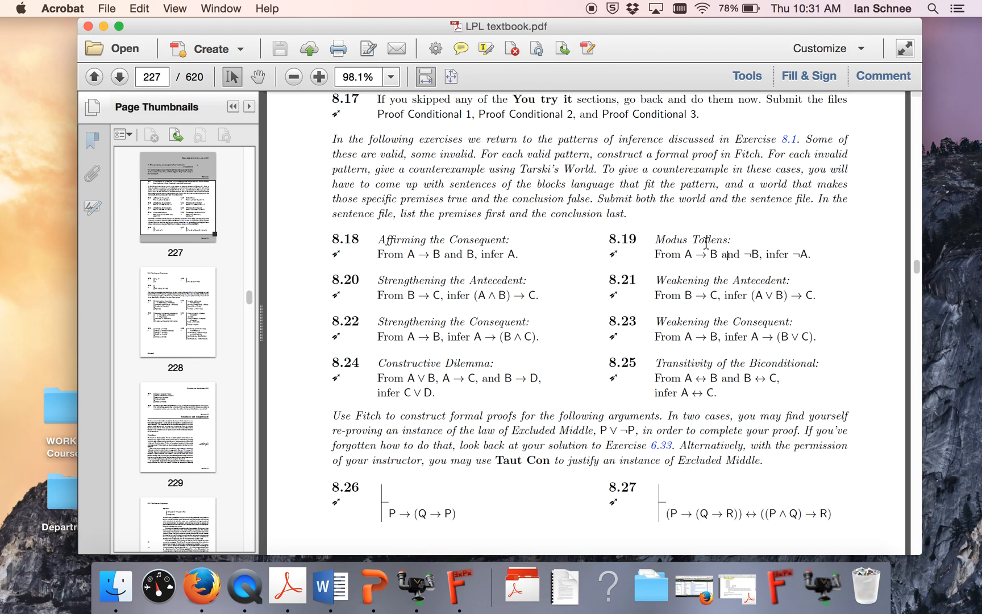
mouse_move(728, 264)
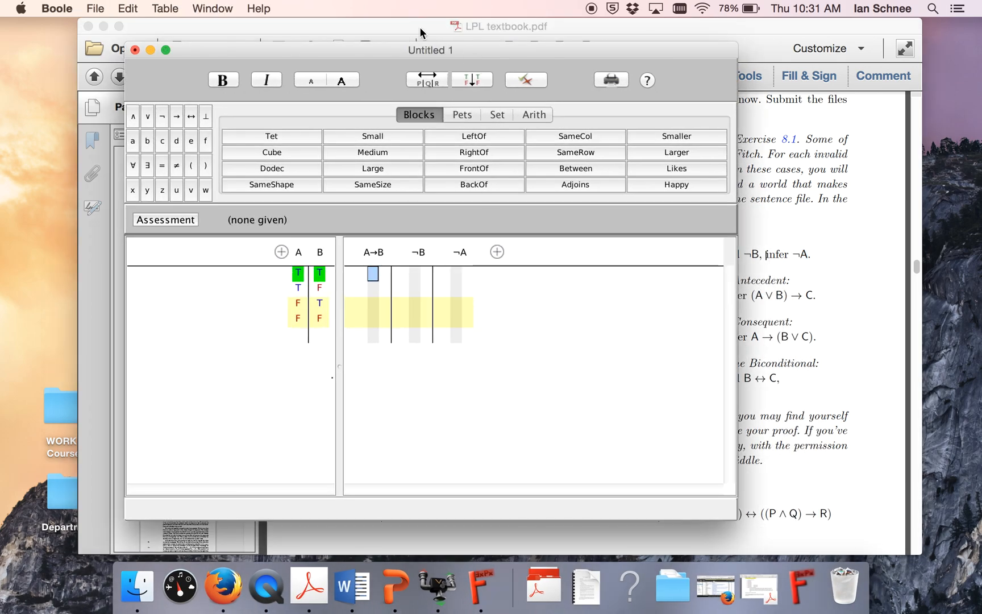
left_click_drag(430, 50, 439, 26)
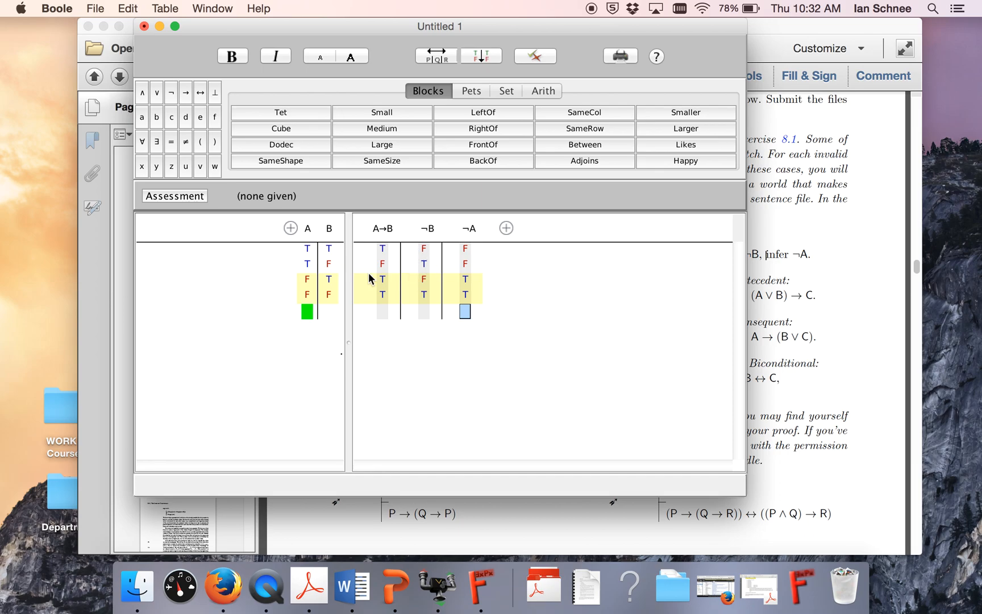
left_click(382, 294)
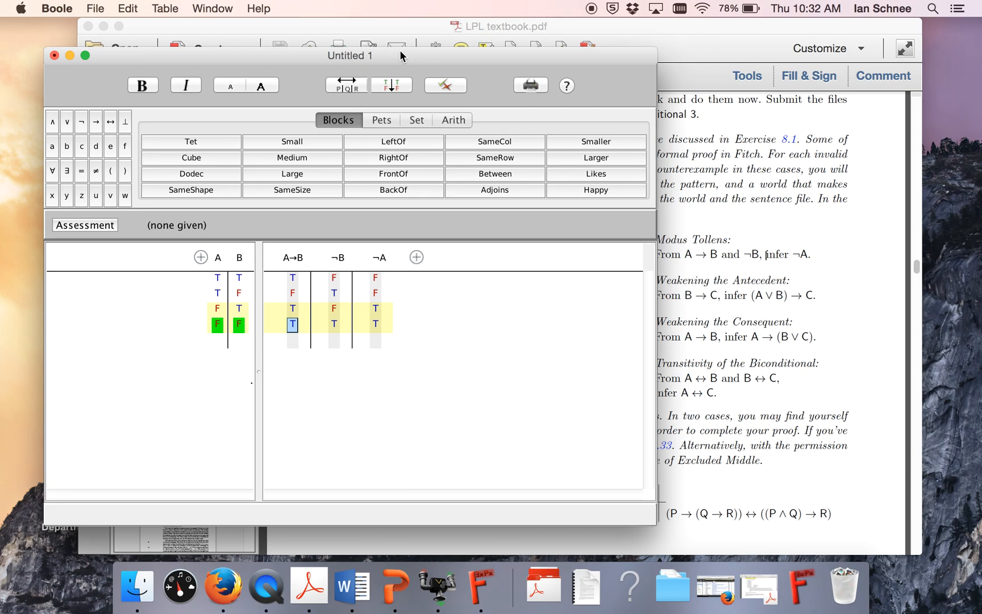
mouse_move(657, 344)
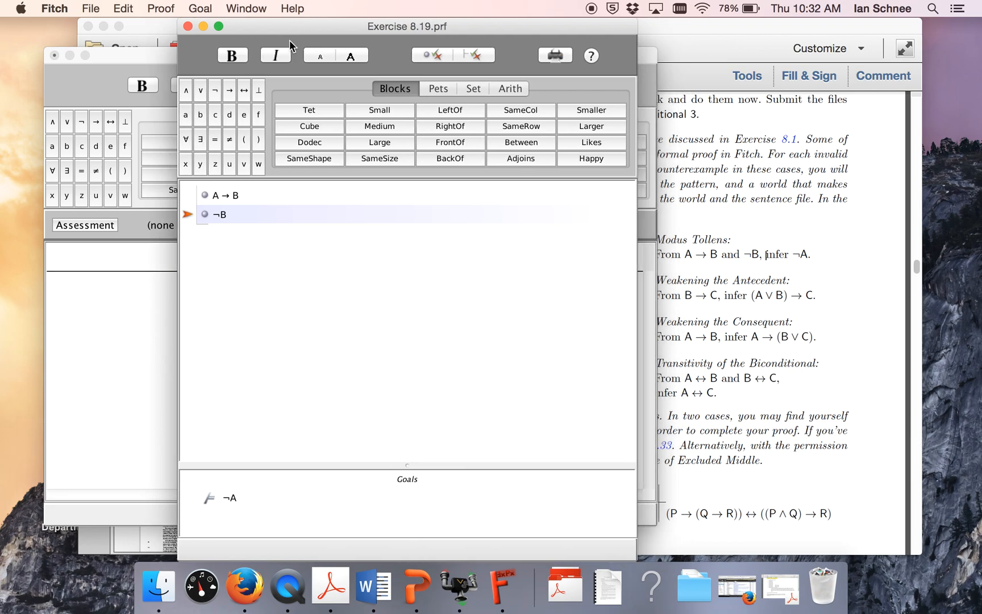
mouse_move(335, 239)
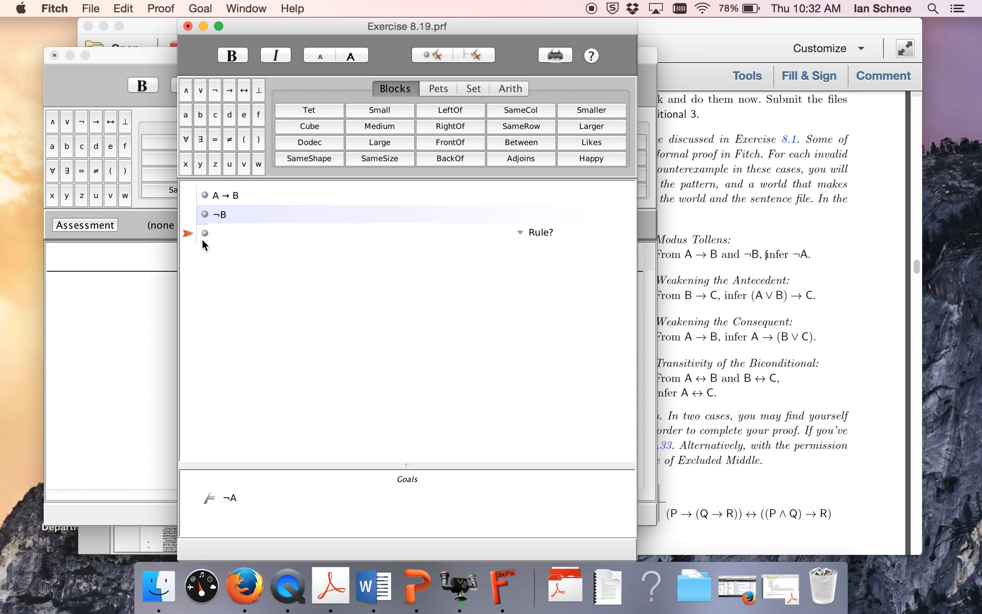
mouse_move(191, 519)
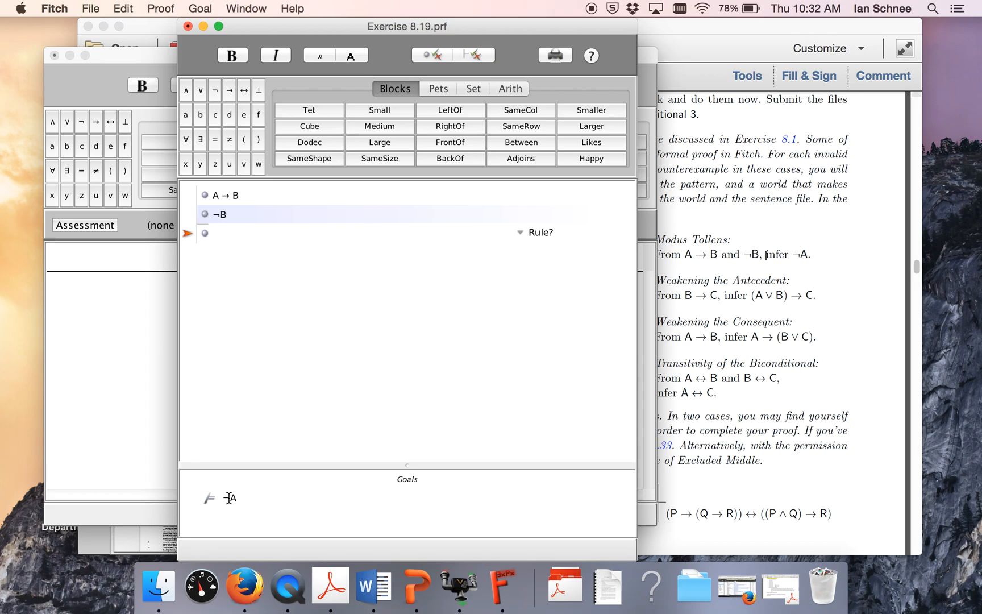
Enter ¬ on a new step below premise ¬B, then return to premise A → B
type("¬")
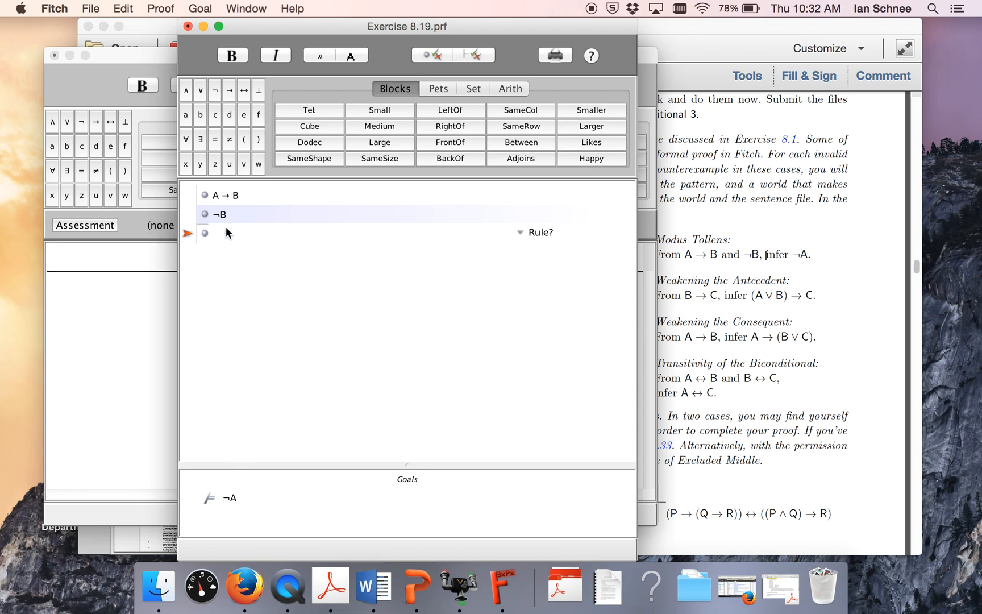
mouse_move(204, 213)
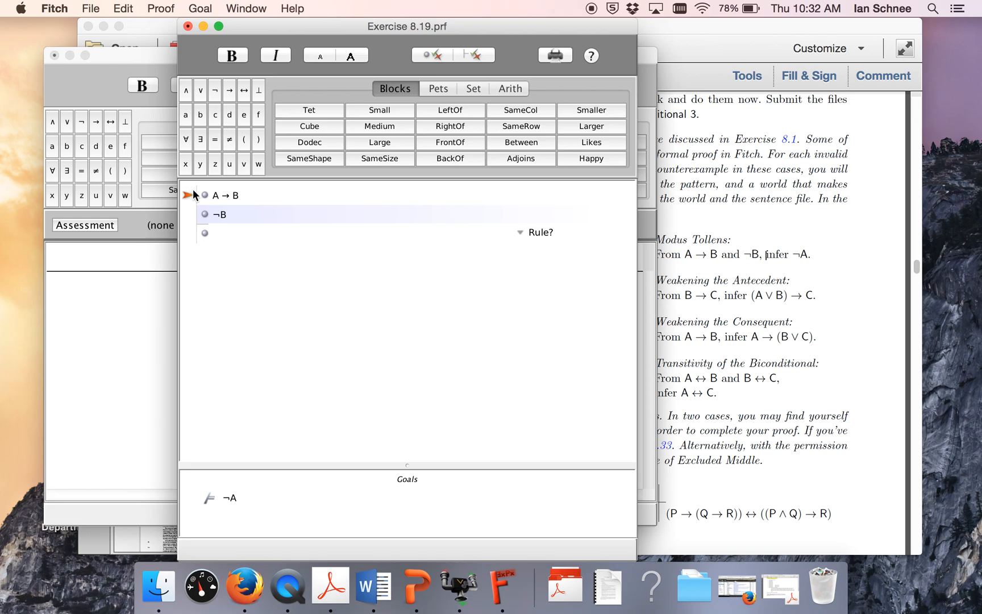
left_click(216, 214)
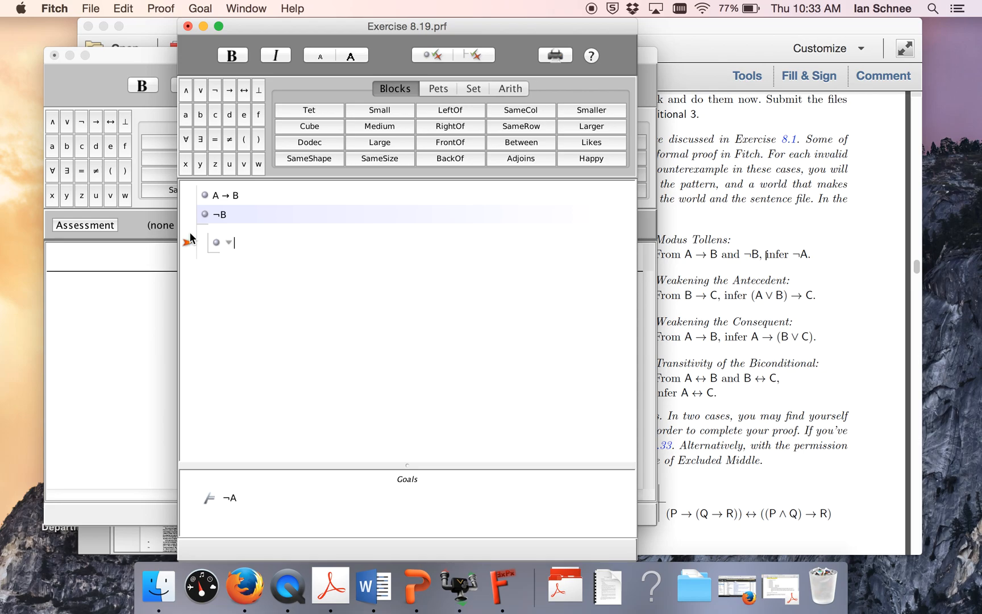
Assume A in the subproof and derive B, justified by → Elim
type("A")
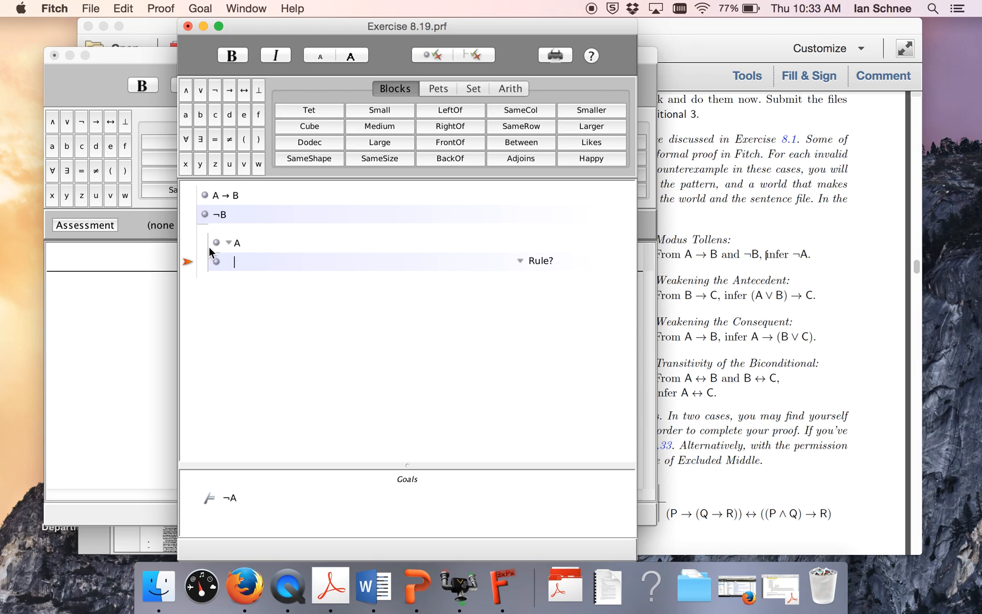
type("B")
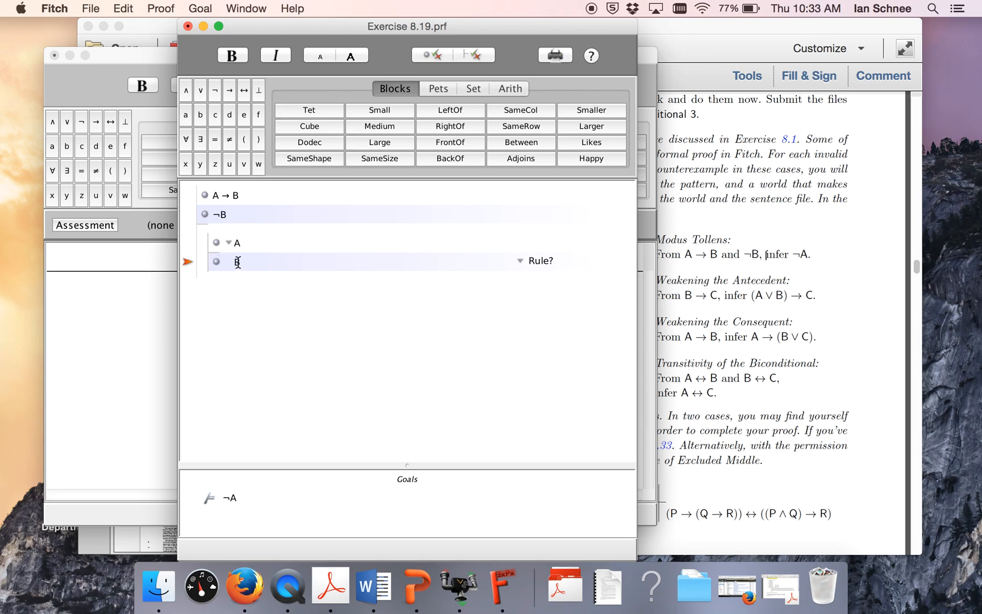
left_click(538, 278)
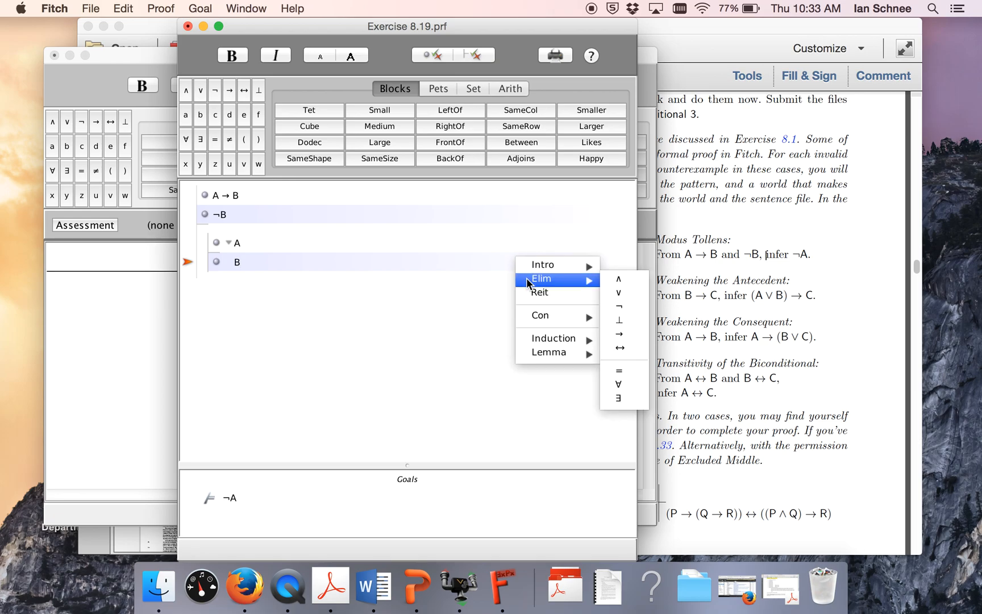
mouse_move(619, 320)
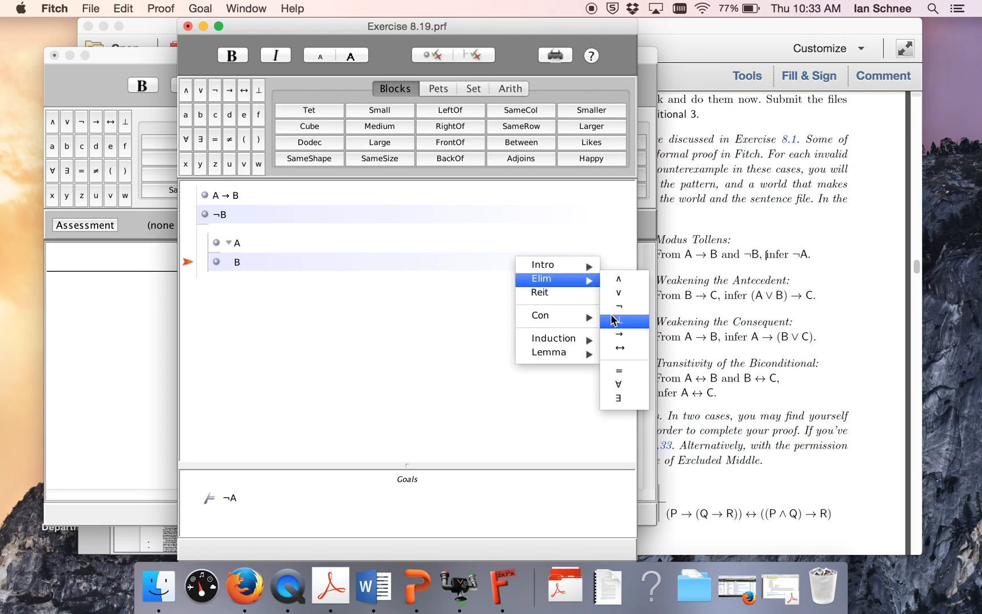
left_click(618, 334)
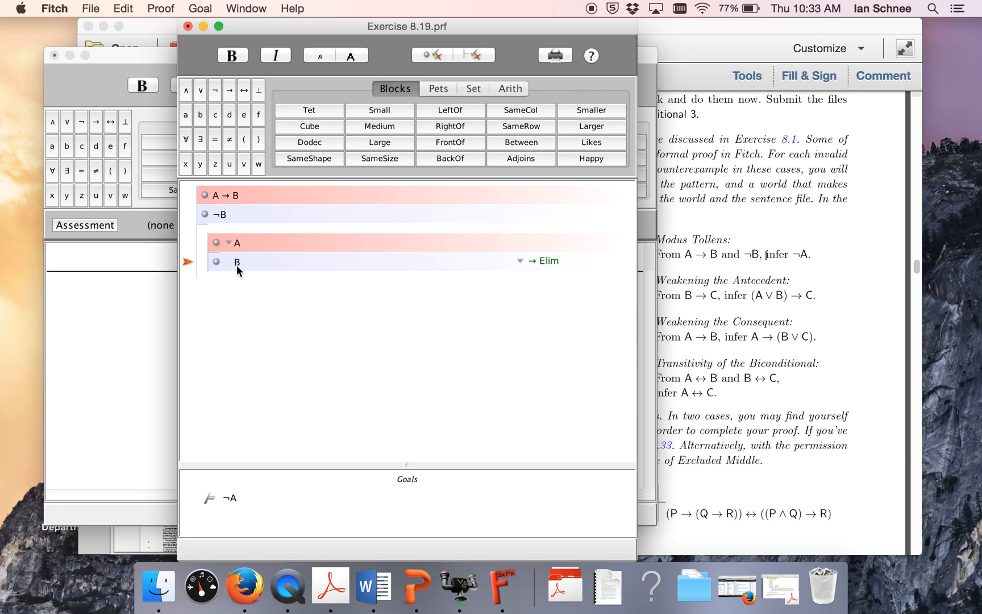
mouse_move(210, 266)
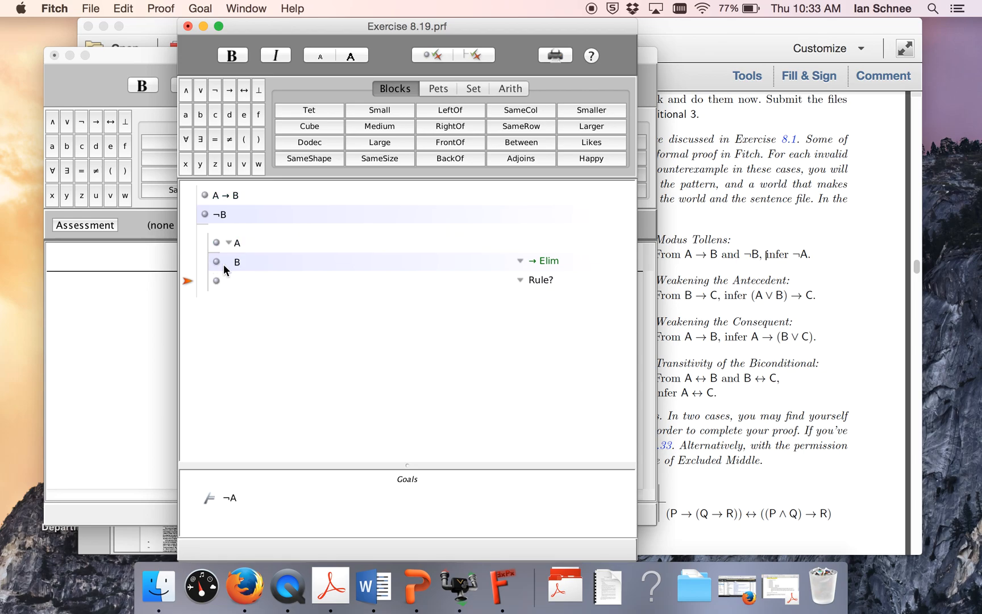
mouse_move(230, 254)
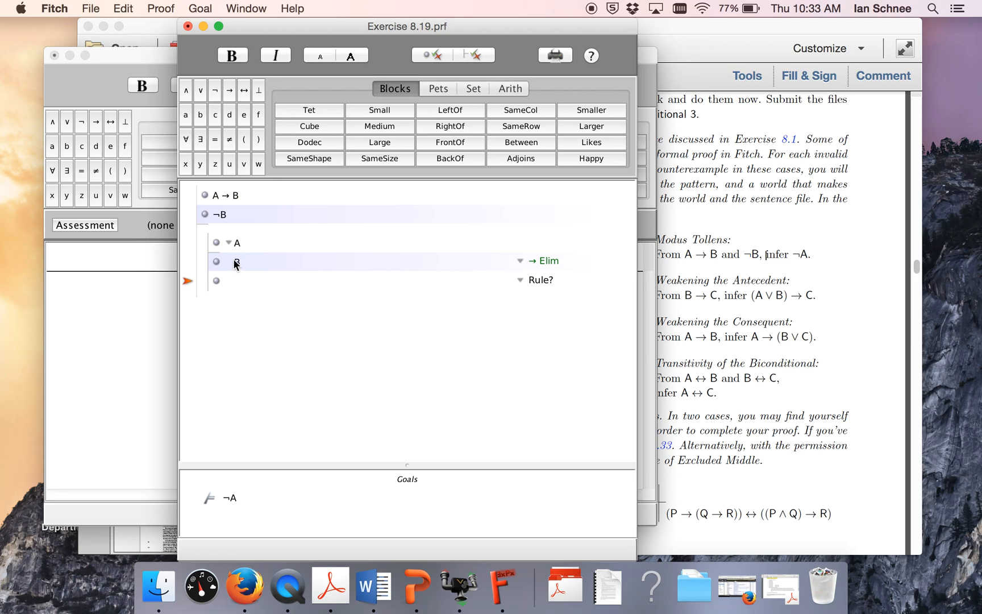
Justify the ⊥ step by ⊥ Intro, citing ¬B as support
left_click(534, 280)
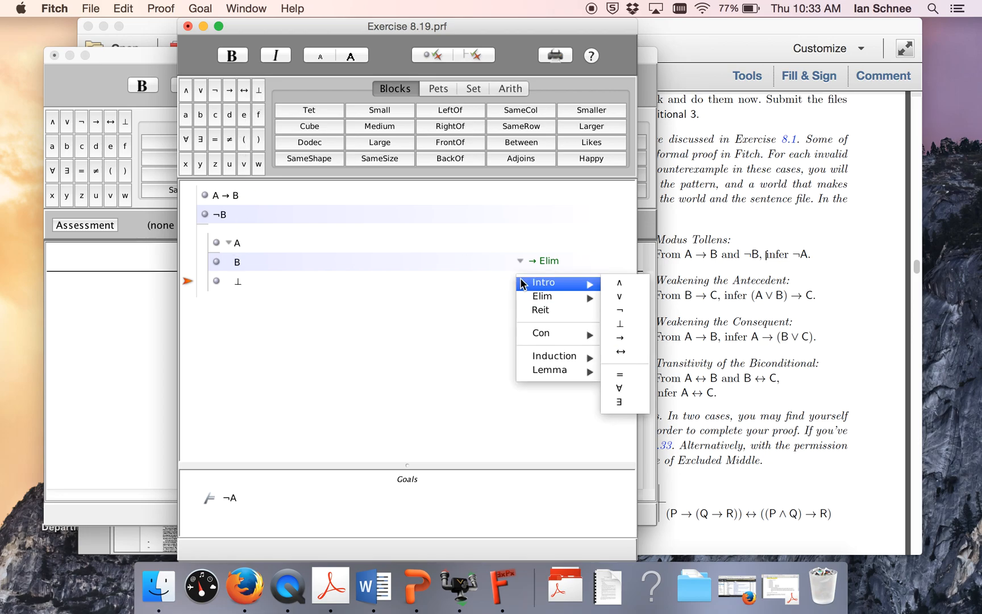
mouse_move(620, 311)
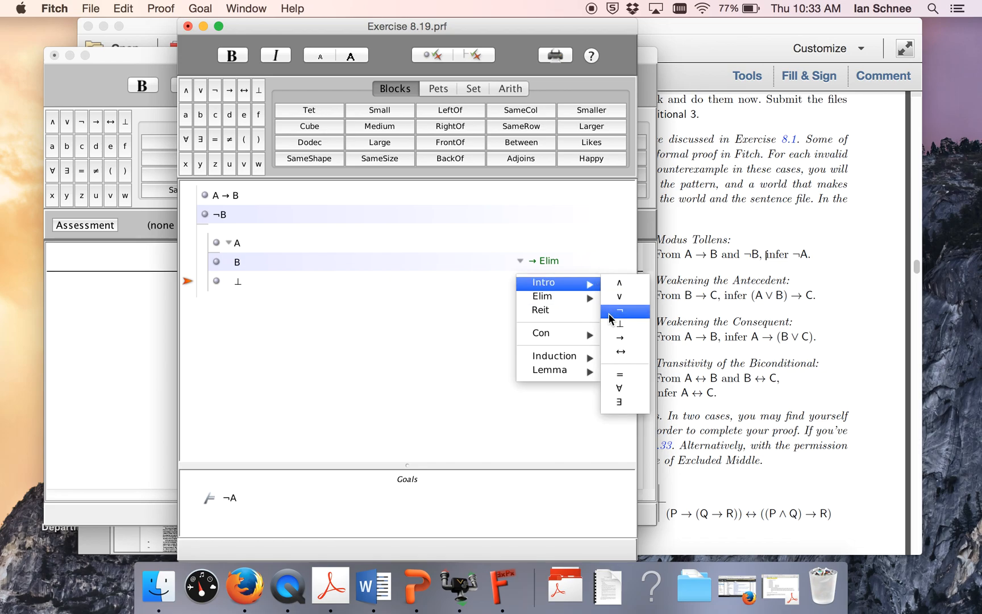
left_click(619, 323)
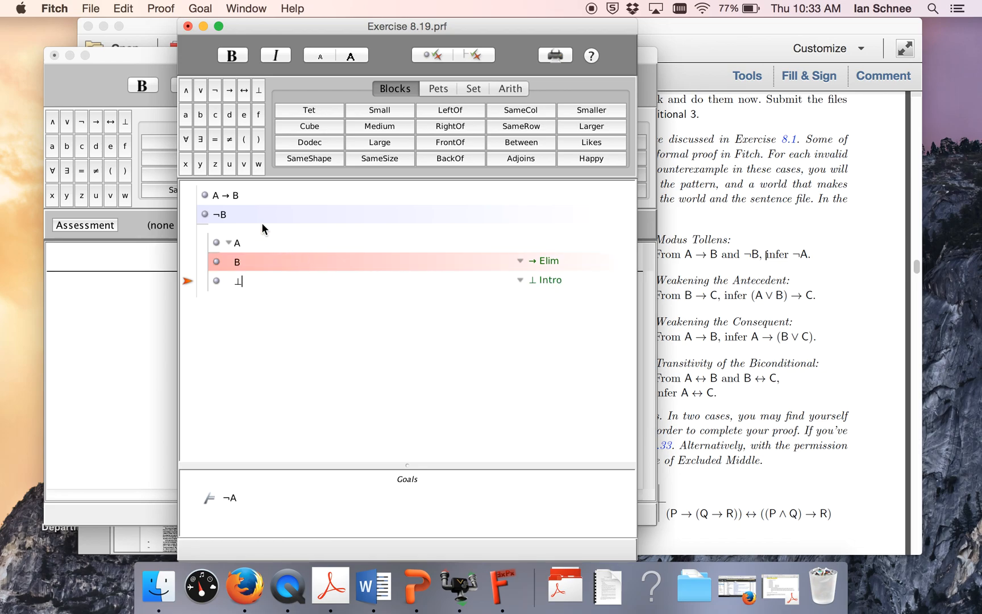
left_click(219, 214)
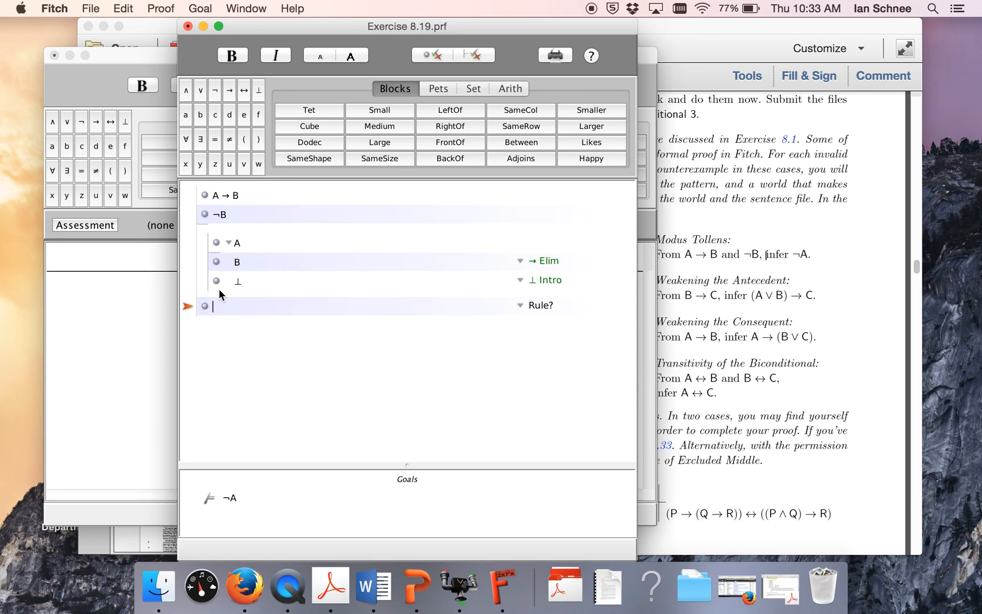
Conclude ¬A after the subproof by ¬ Intro and verify the whole proof
type("¬")
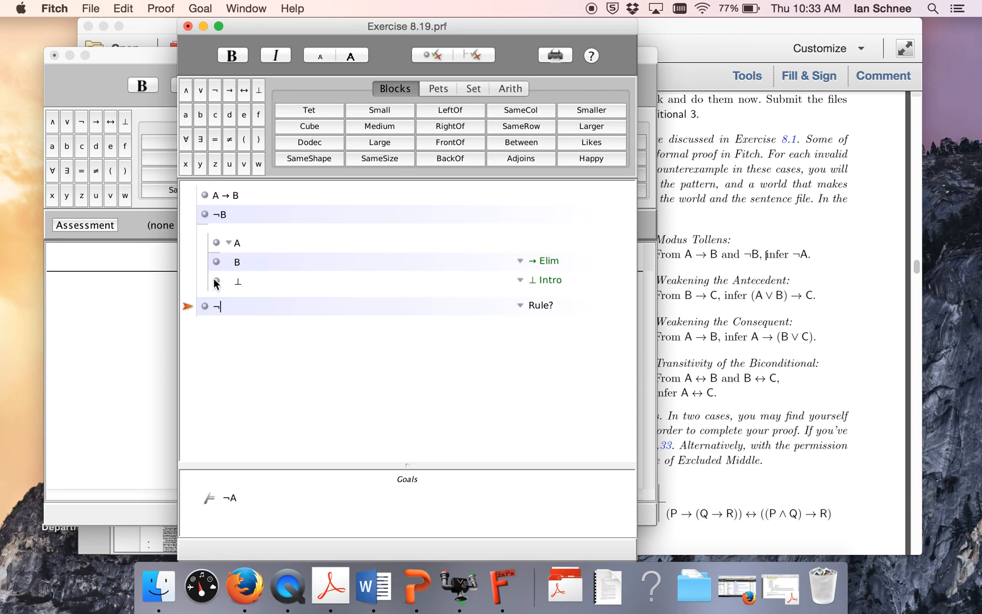
left_click(533, 305)
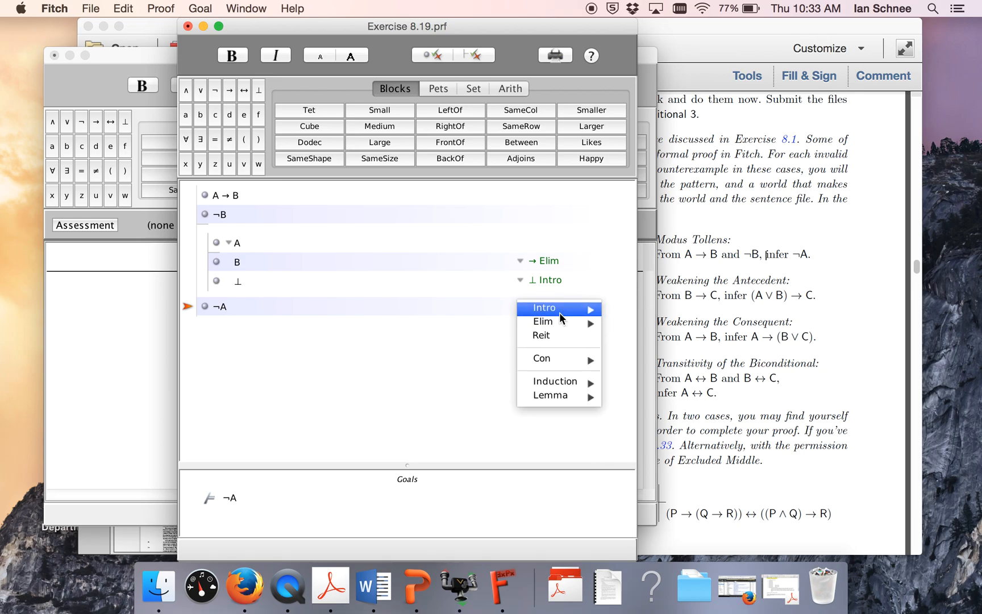
left_click(544, 308)
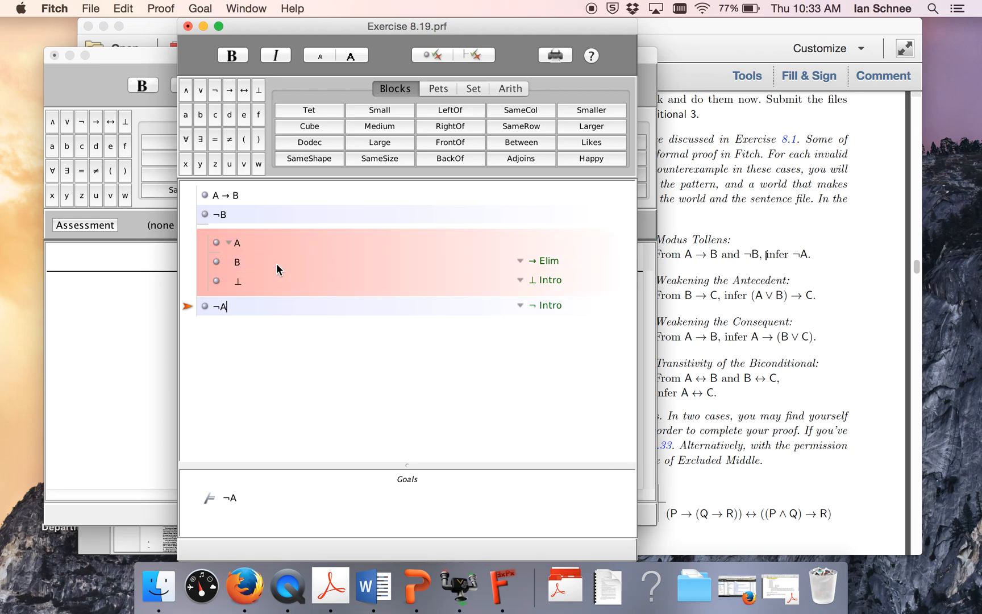
left_click(474, 55)
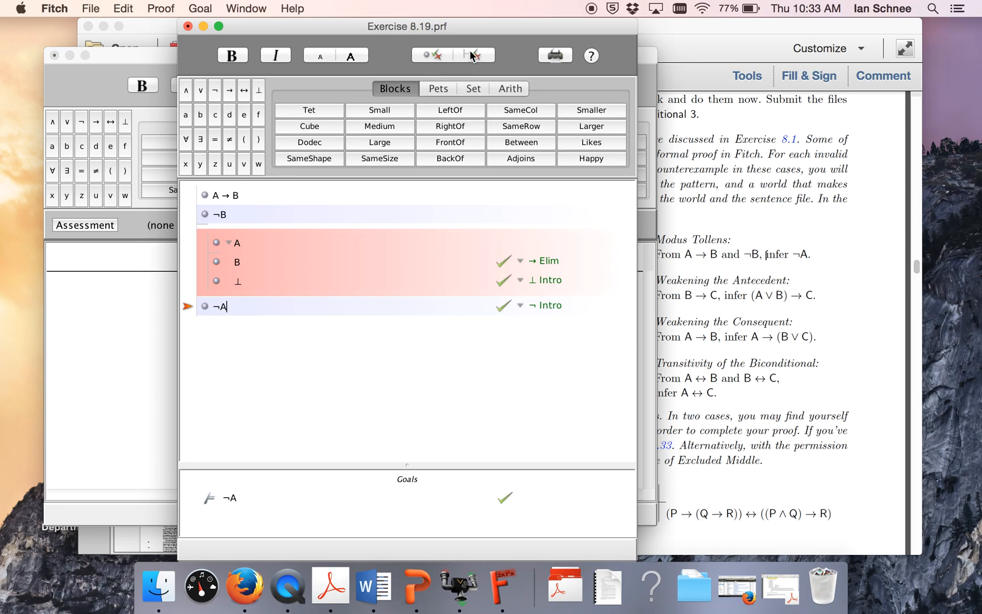
mouse_move(378, 265)
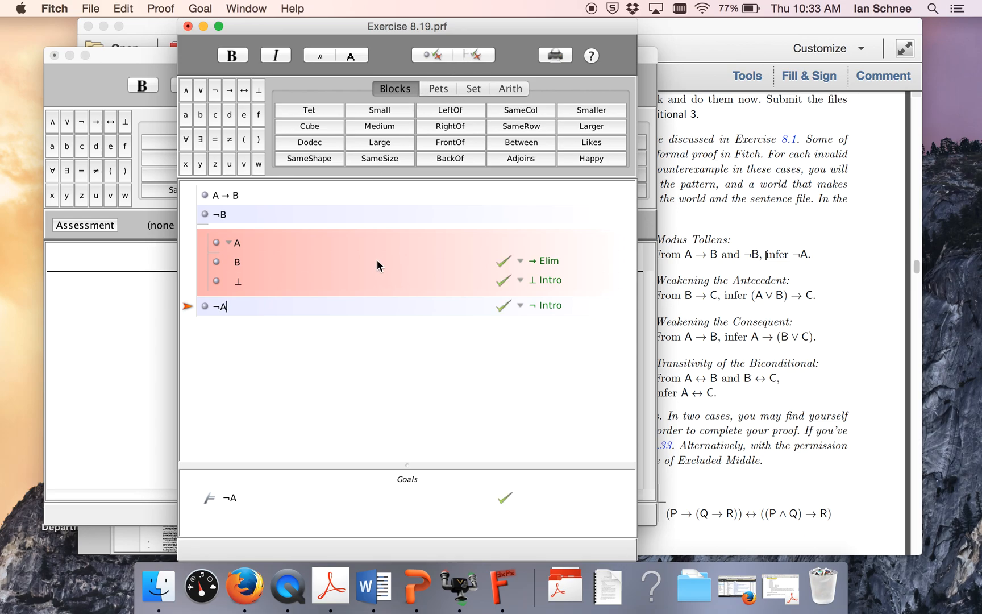
mouse_move(514, 103)
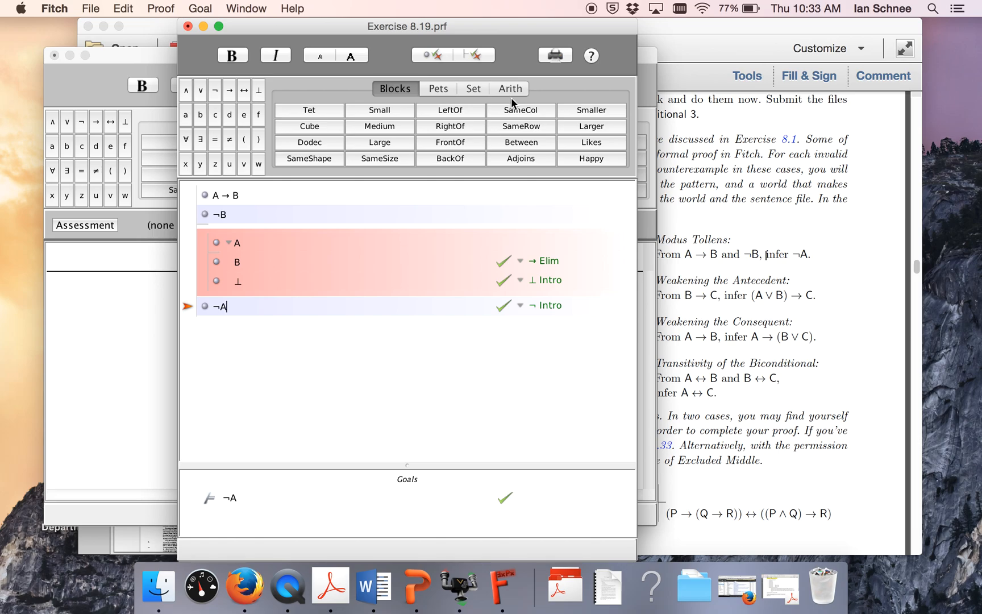